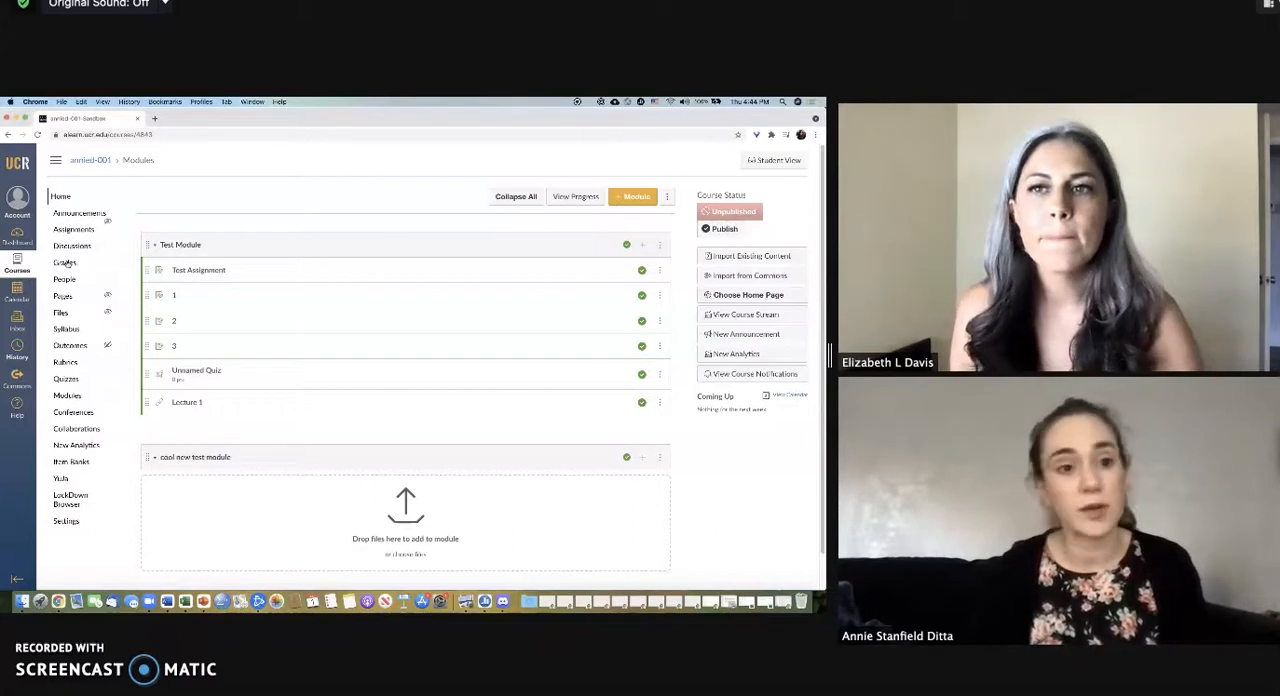
# - Go to the course Grades page and bring up the gradebook settings
pyautogui.click(64, 262)
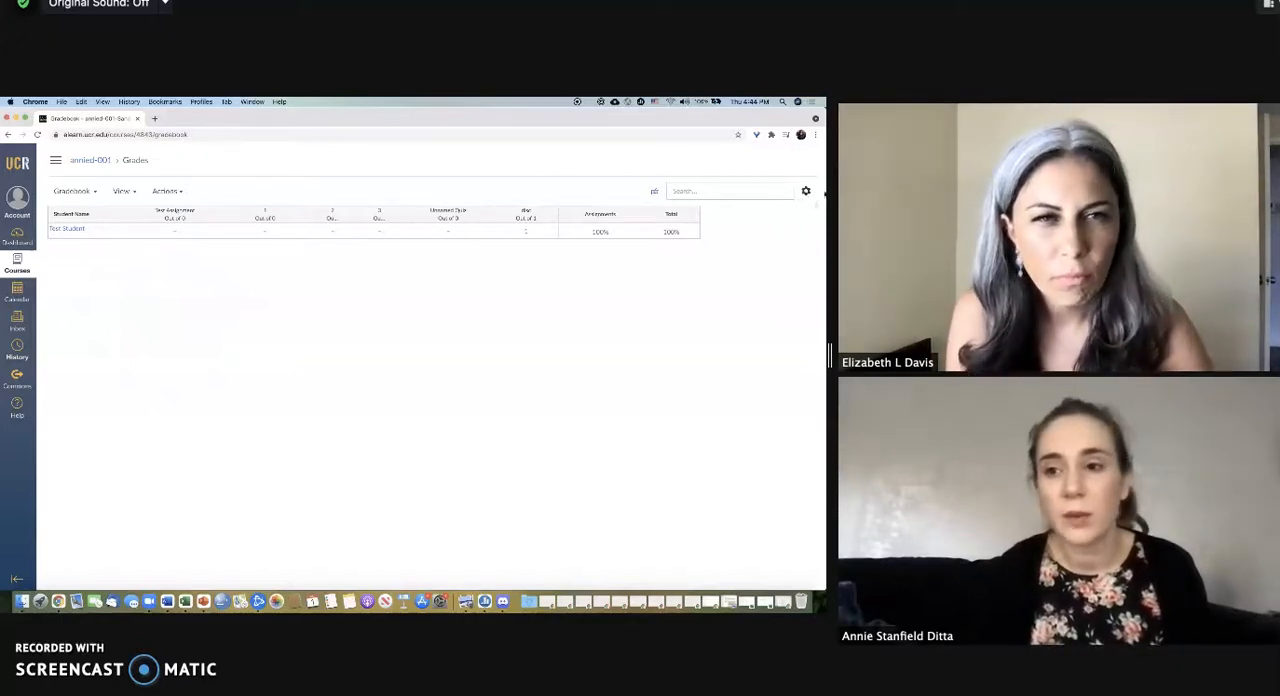
pyautogui.click(806, 191)
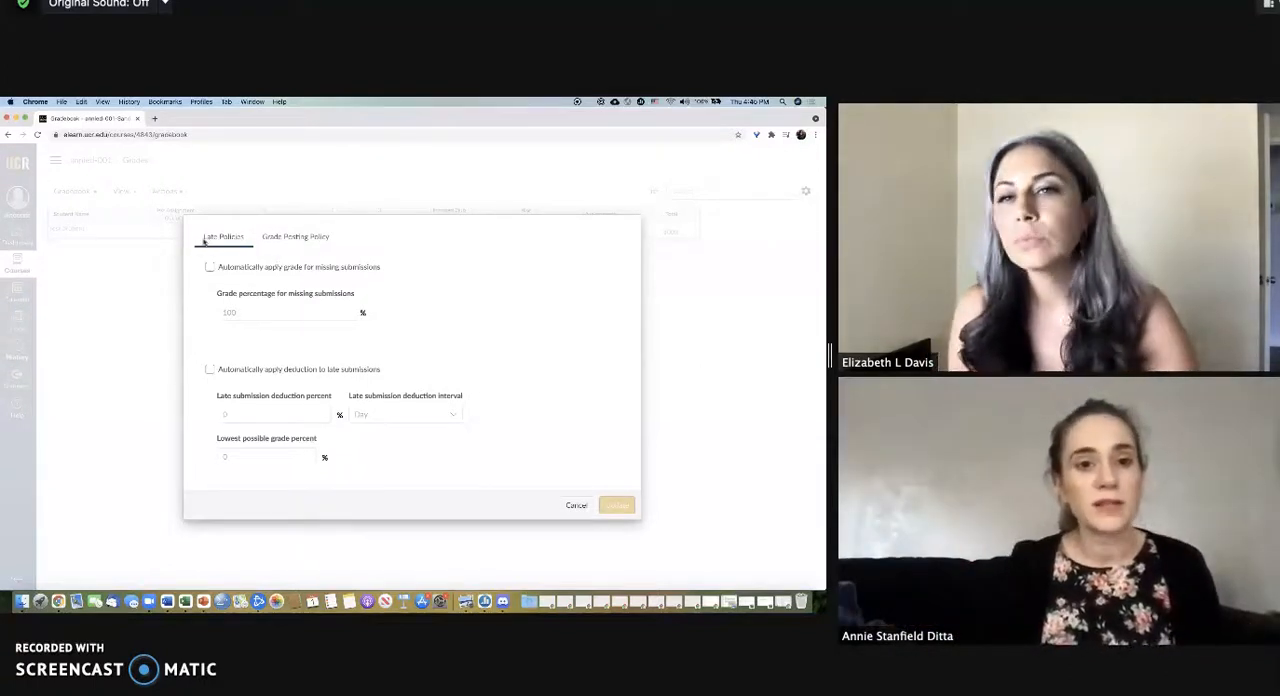
# - Set the Grade Posting Policy to Manually Post Grades and save it
pyautogui.click(295, 236)
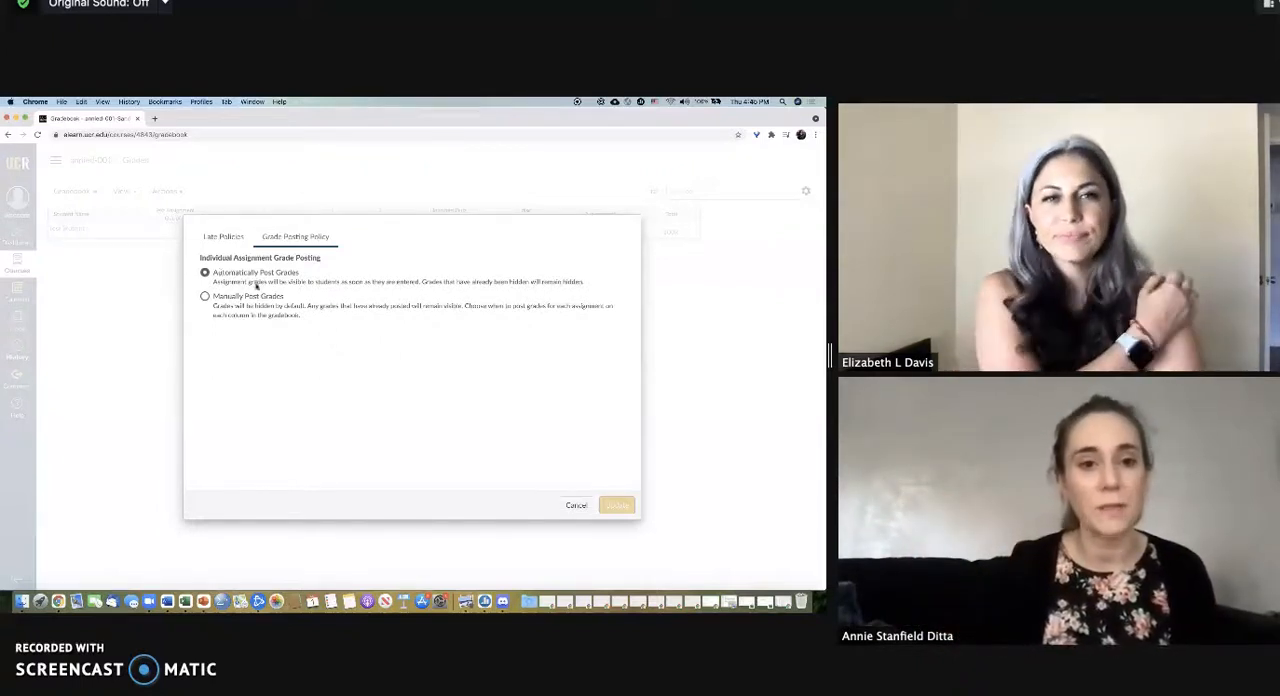
pyautogui.click(205, 296)
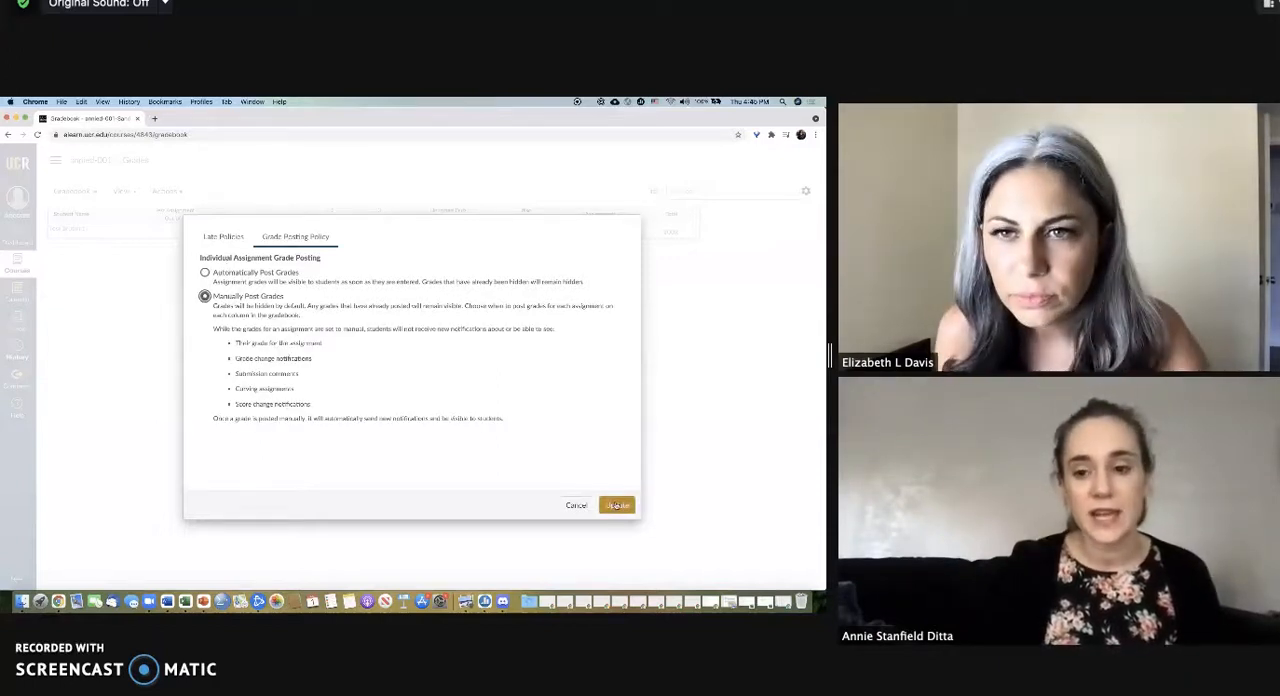
pyautogui.click(616, 504)
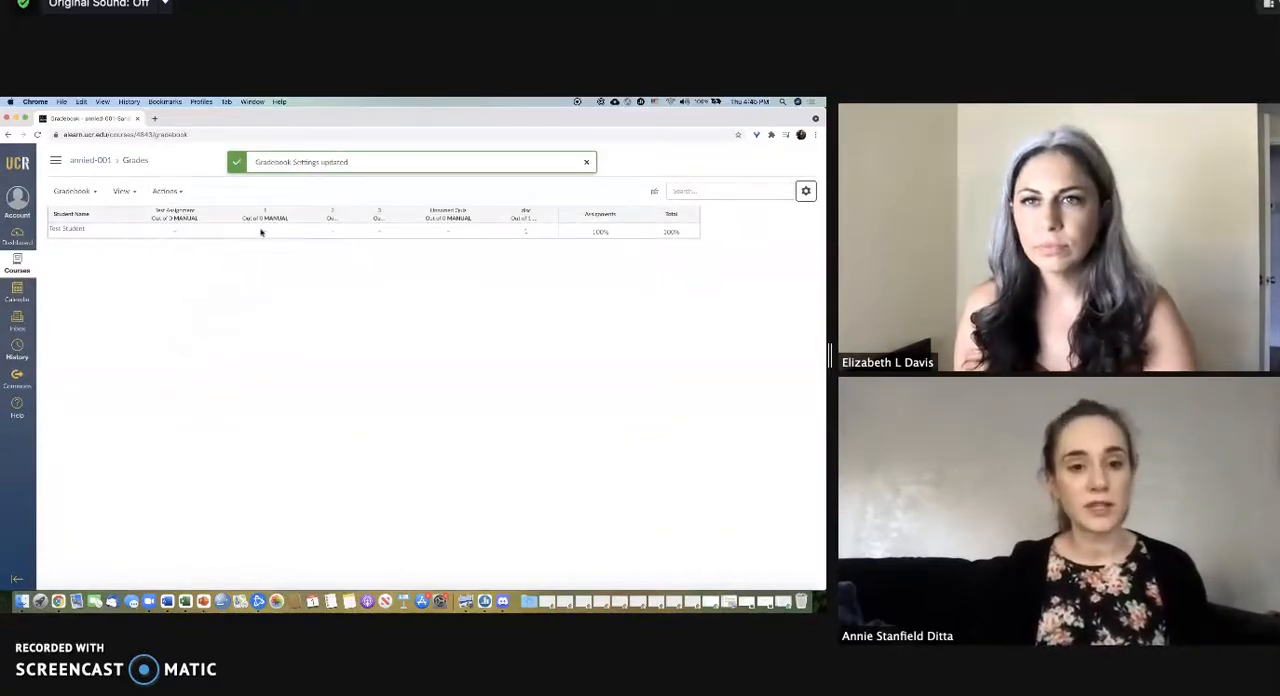
# - Give Test Student a hidden grade of 1 on assignment 1
pyautogui.click(332, 231)
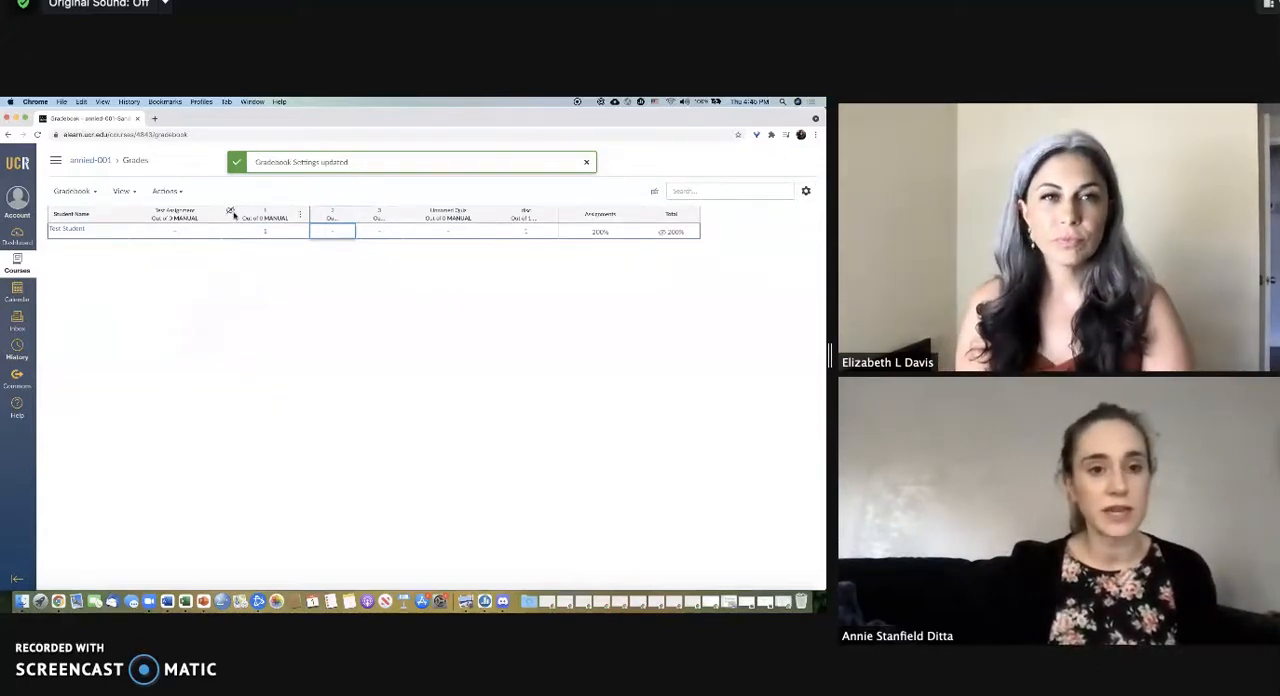
pyautogui.click(586, 161)
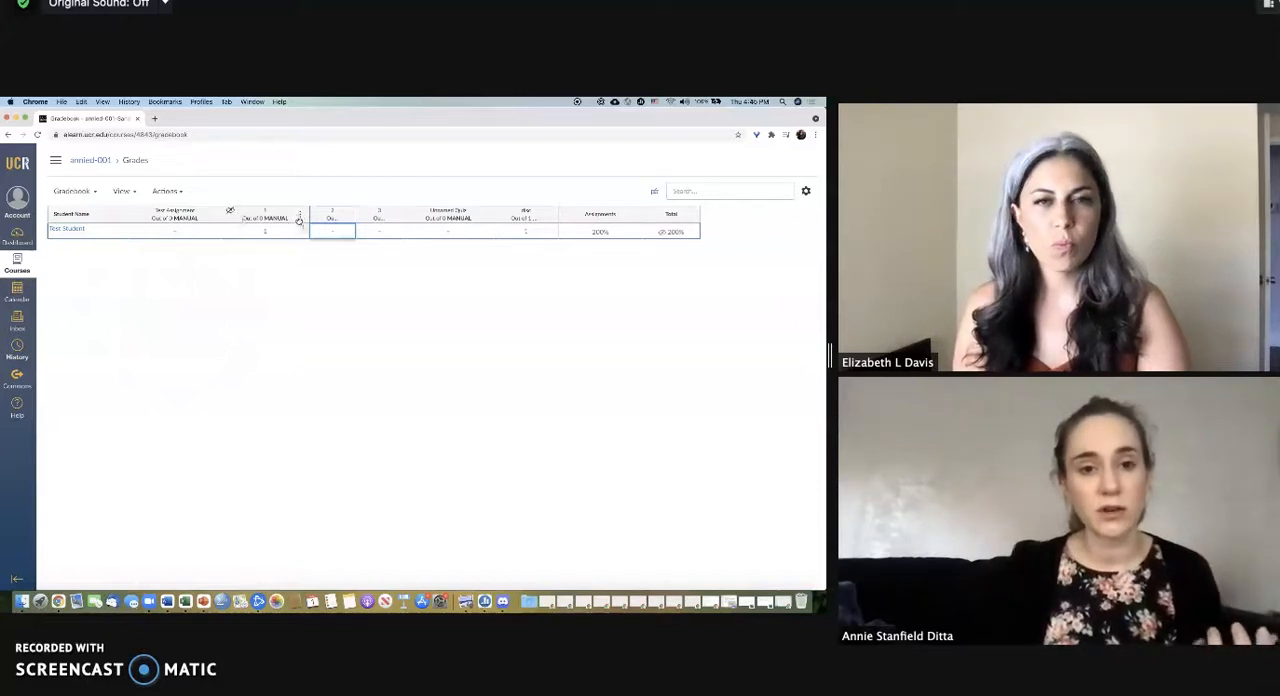
pyautogui.click(300, 218)
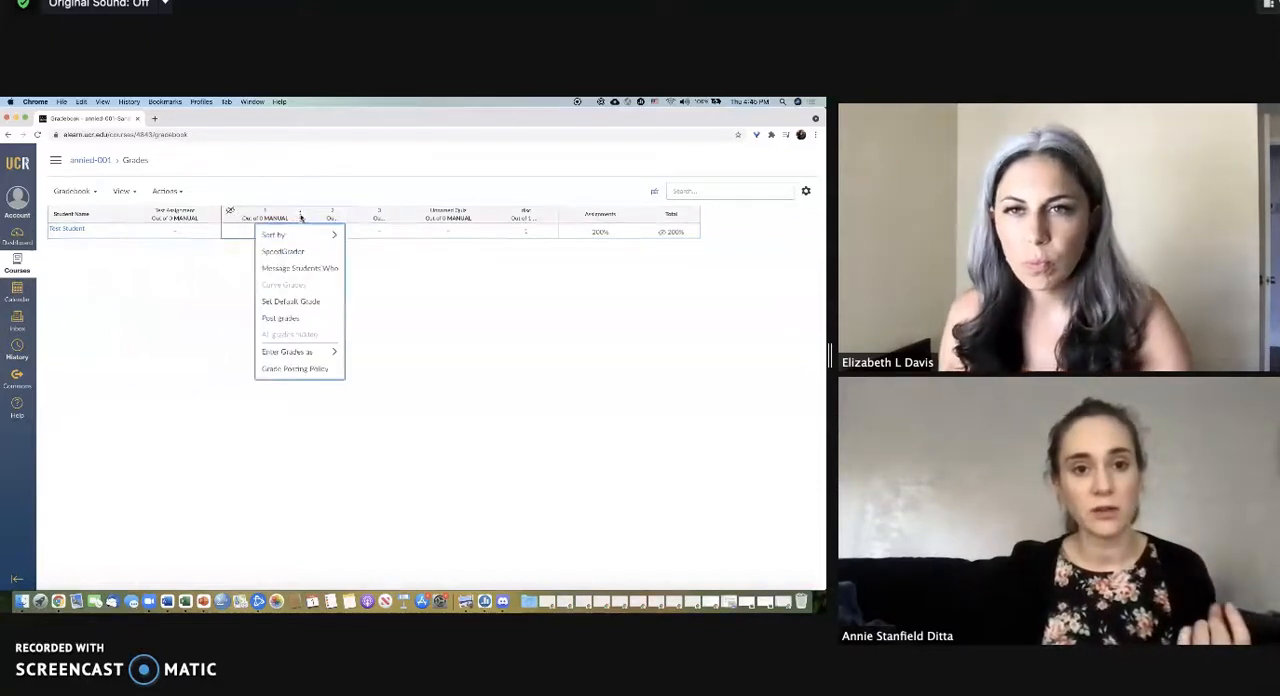
pyautogui.click(280, 318)
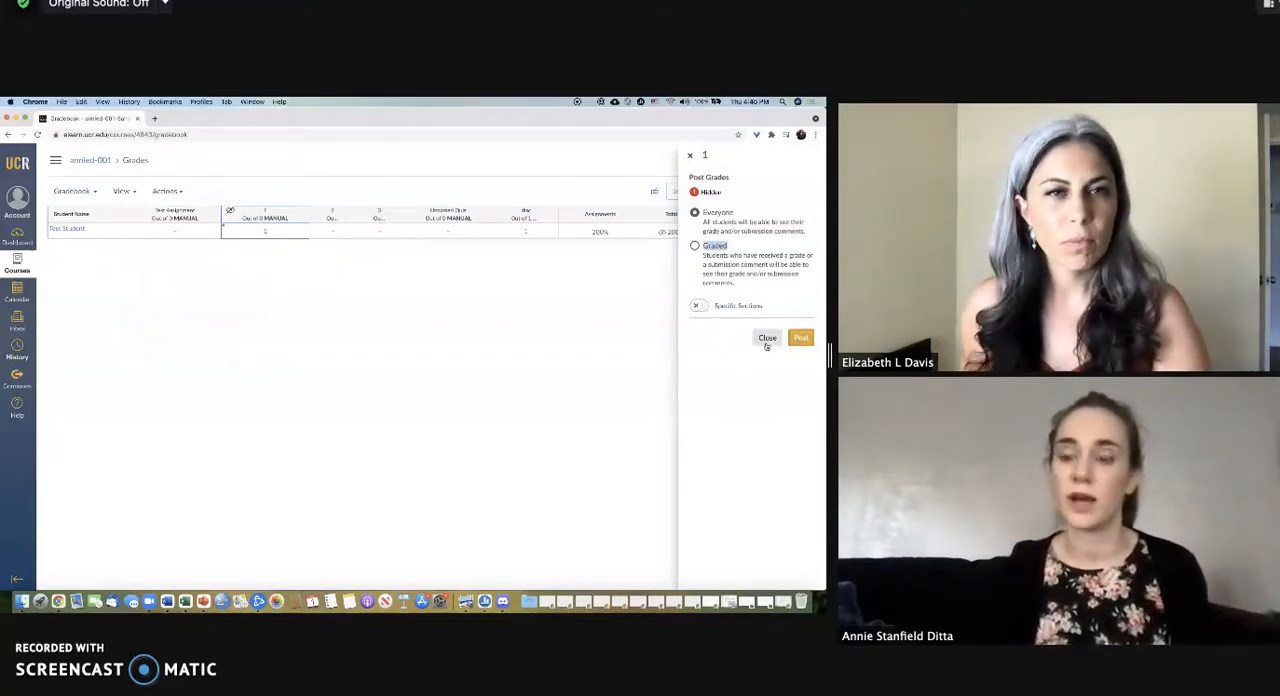
pyautogui.click(767, 337)
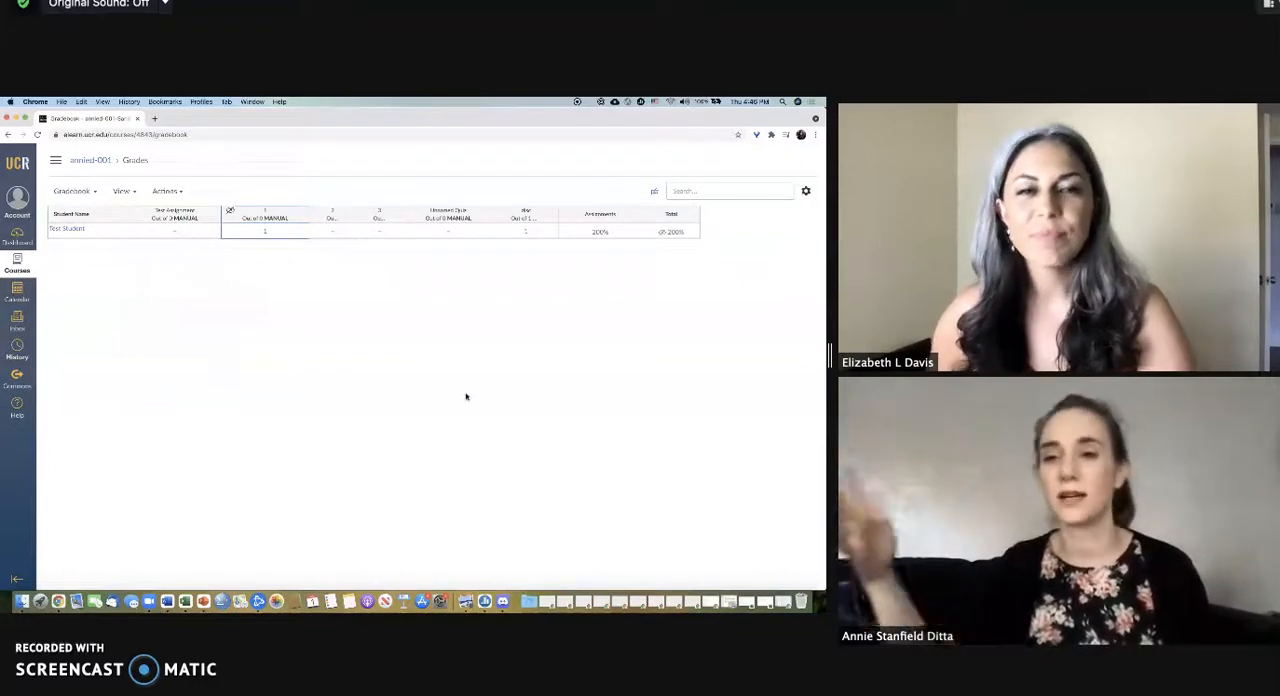
pyautogui.moveTo(360, 321)
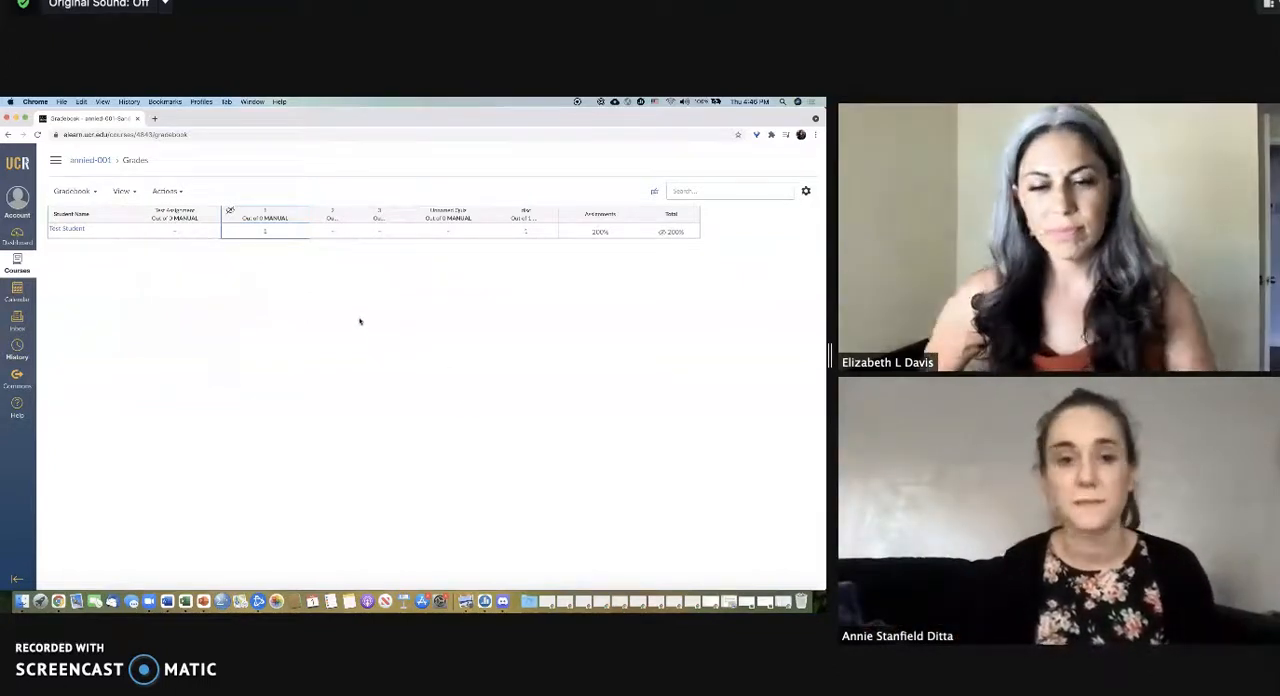